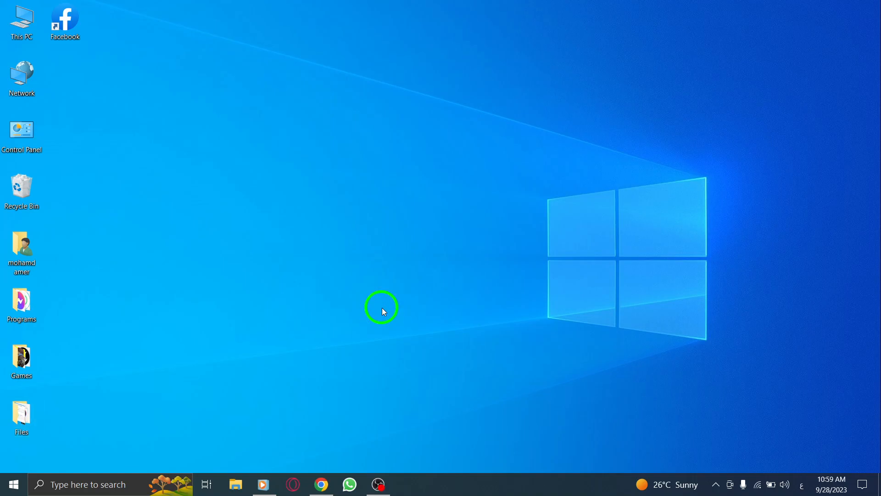
{"action": "mouse_move", "coordinate": [403, 253]}
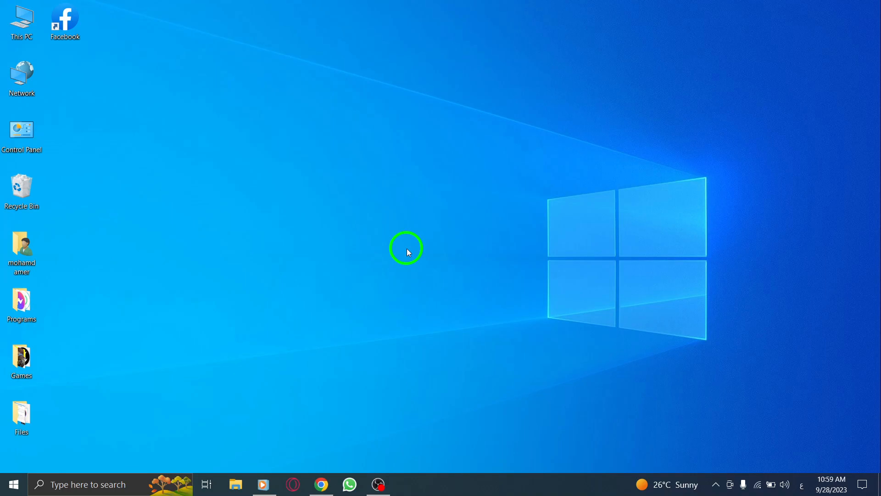
{"action": "mouse_move", "coordinate": [328, 227]}
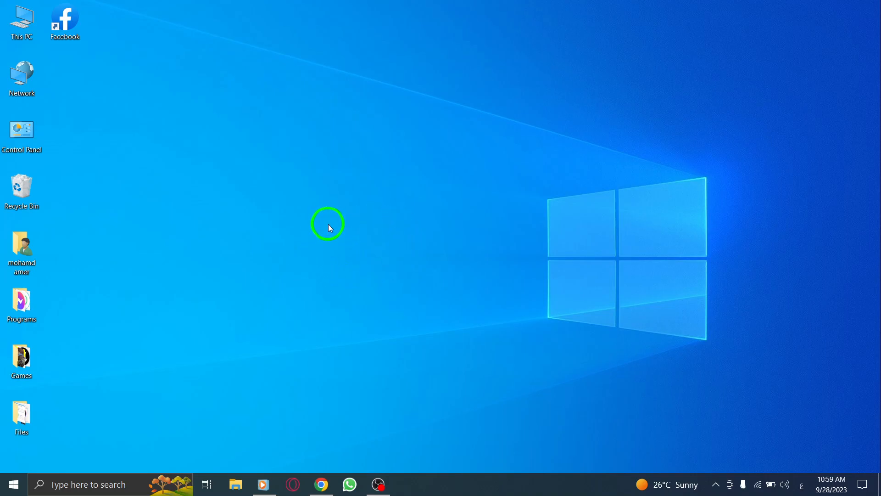
{"action": "mouse_move", "coordinate": [319, 484]}
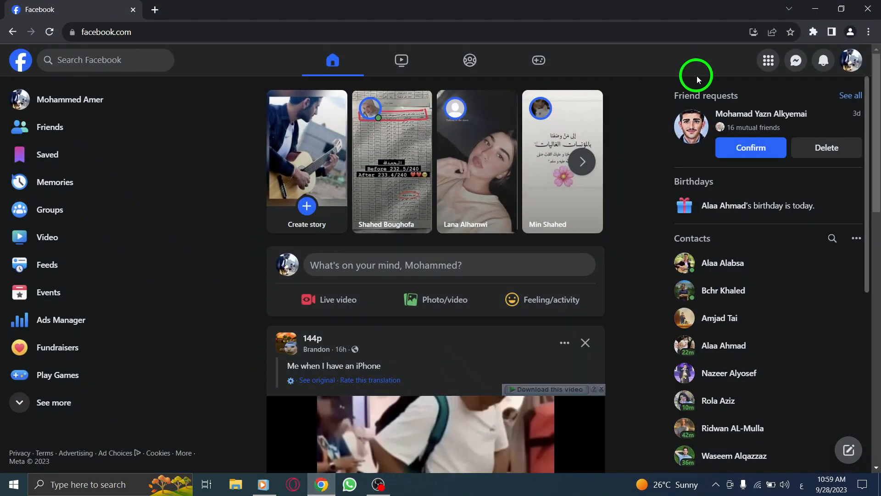
{"action": "mouse_move", "coordinate": [797, 60]}
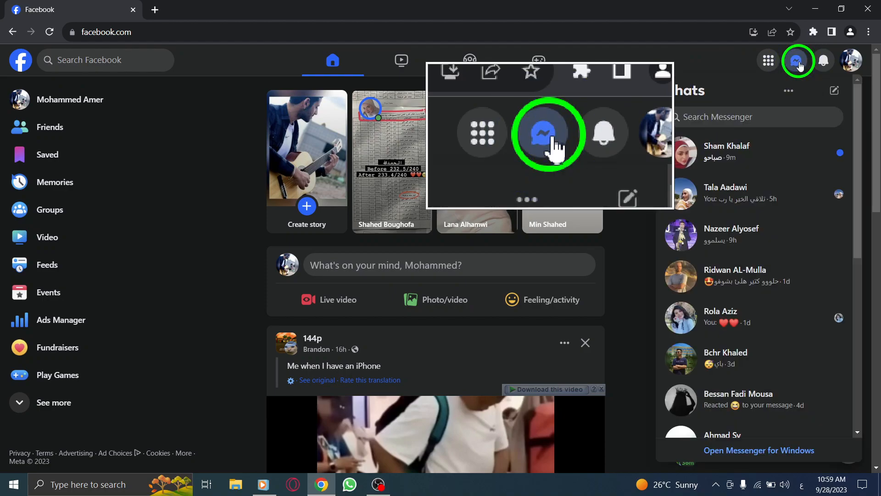
Step: Show the Messenger Chats panel of recent conversations over the home feed
{"action": "left_click", "coordinate": [797, 60]}
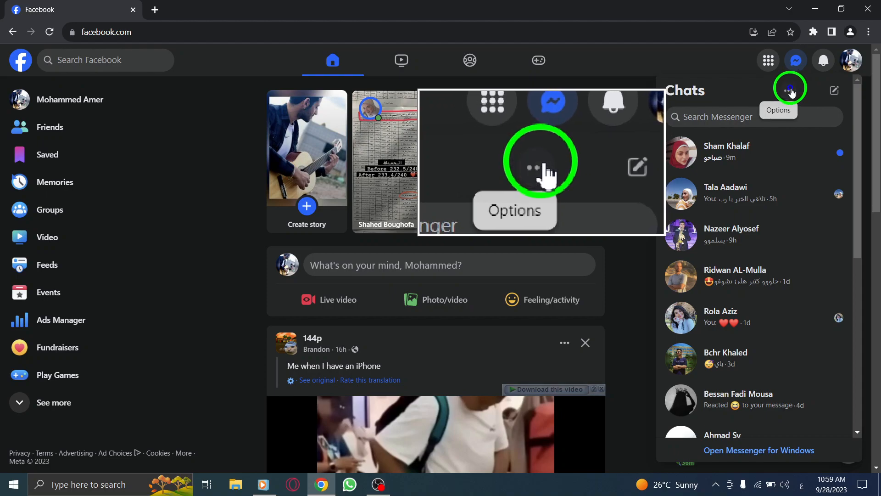
Step: Enable the 'Pop-up new messages' toggle in Messenger Chat settings via the Options menu
{"action": "left_click", "coordinate": [789, 90]}
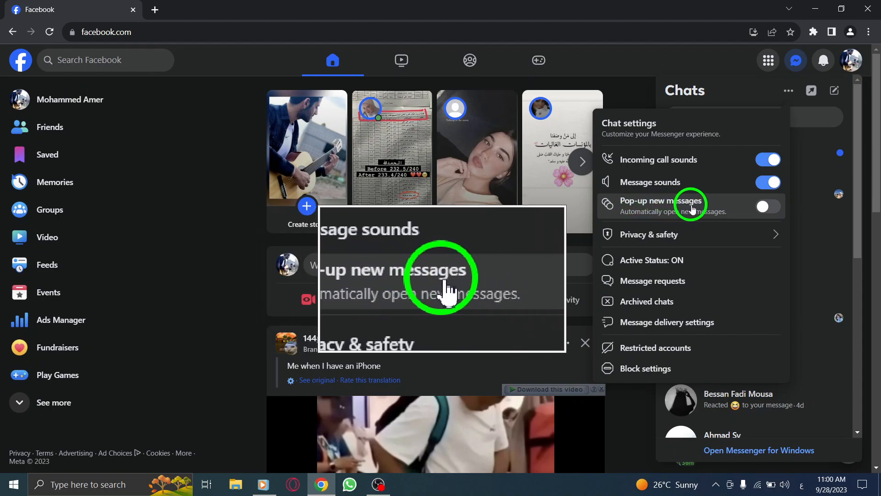
{"action": "left_click", "coordinate": [767, 206]}
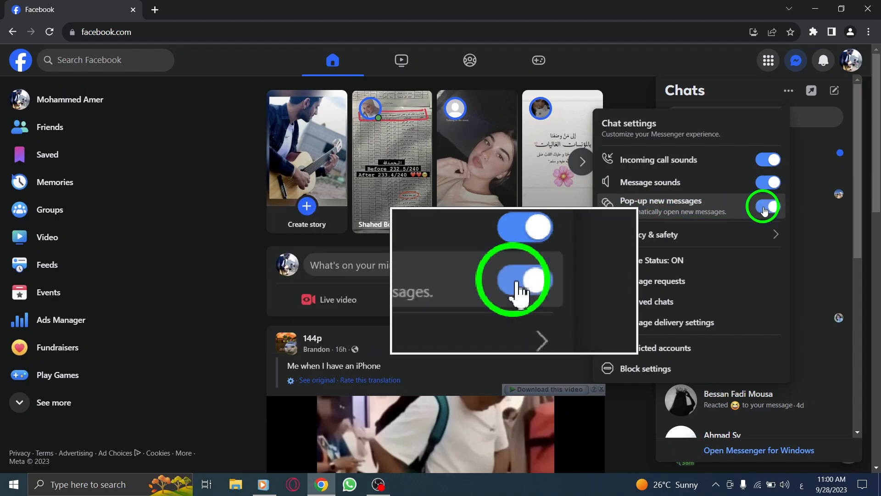
{"action": "left_click", "coordinate": [768, 207]}
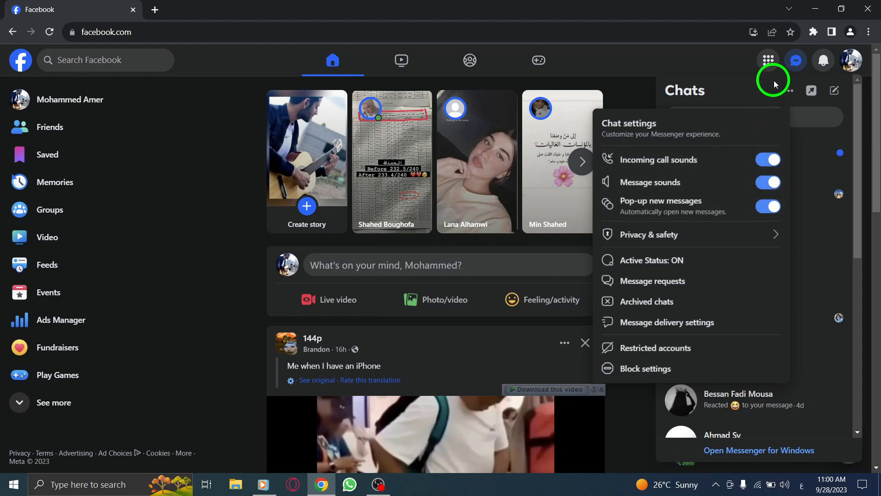
{"action": "mouse_move", "coordinate": [791, 61]}
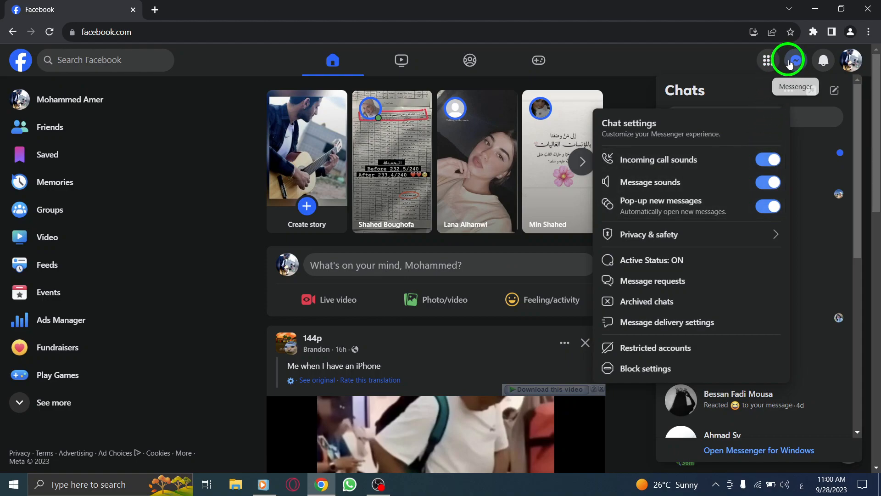